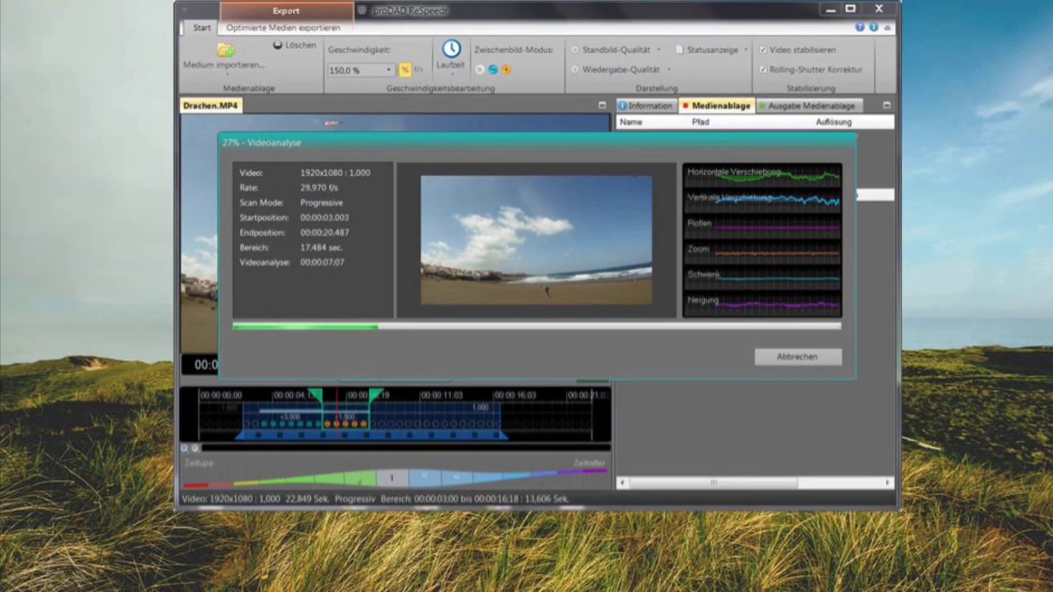
Step: Run the Videoanalyse of Drachen.MP4 to measure its camera shake and motion
left_click_drag(410, 10, 420, 23)
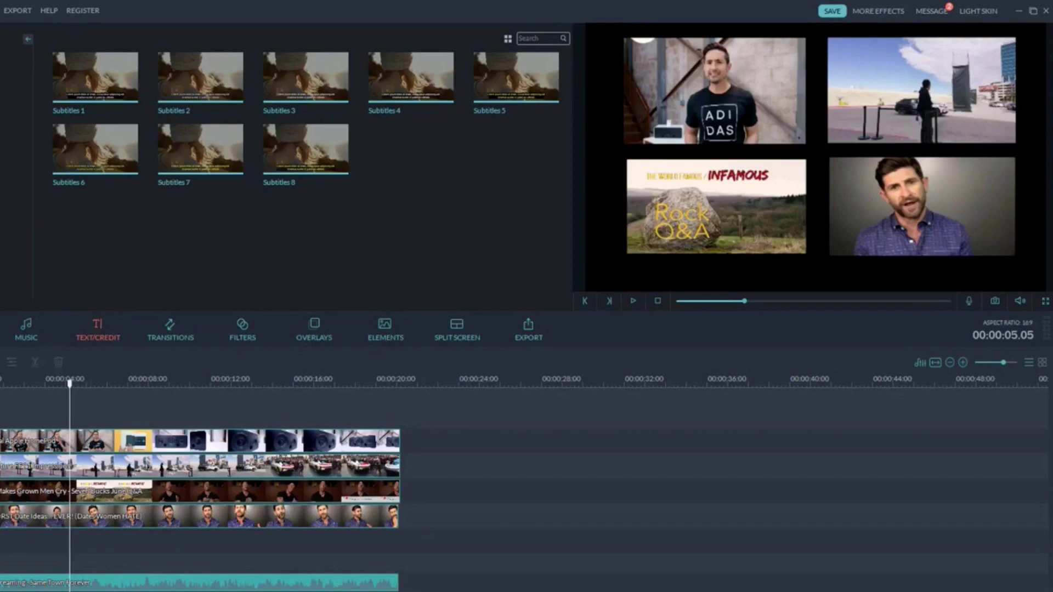
Step: Show the Sample Video library in the new untitled Filmora project to browse countdown clips
left_click(44, 290)
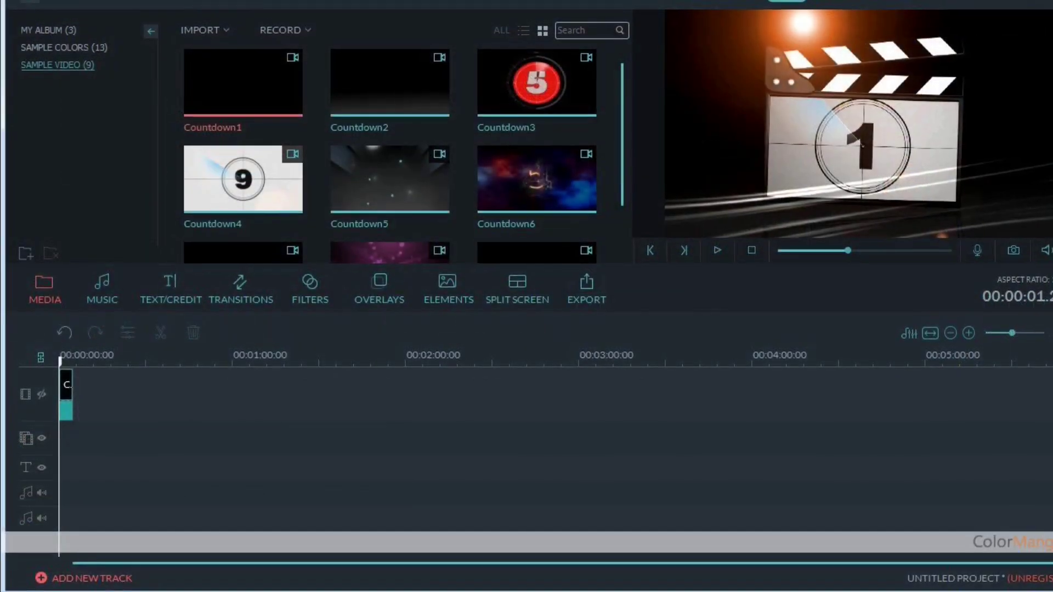